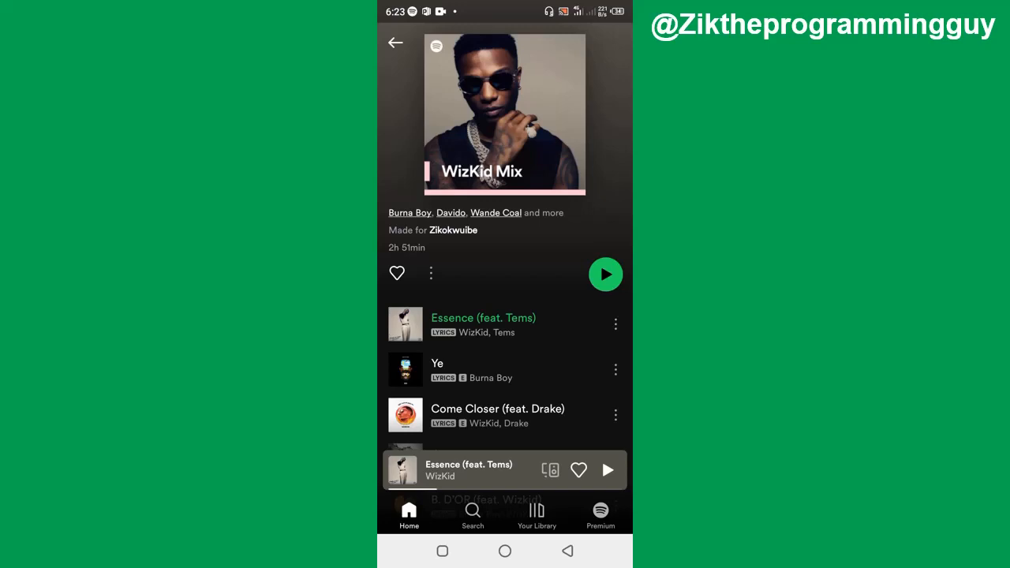
- Go back from the WizKid Mix playlist to the Spotify home screen
click(396, 42)
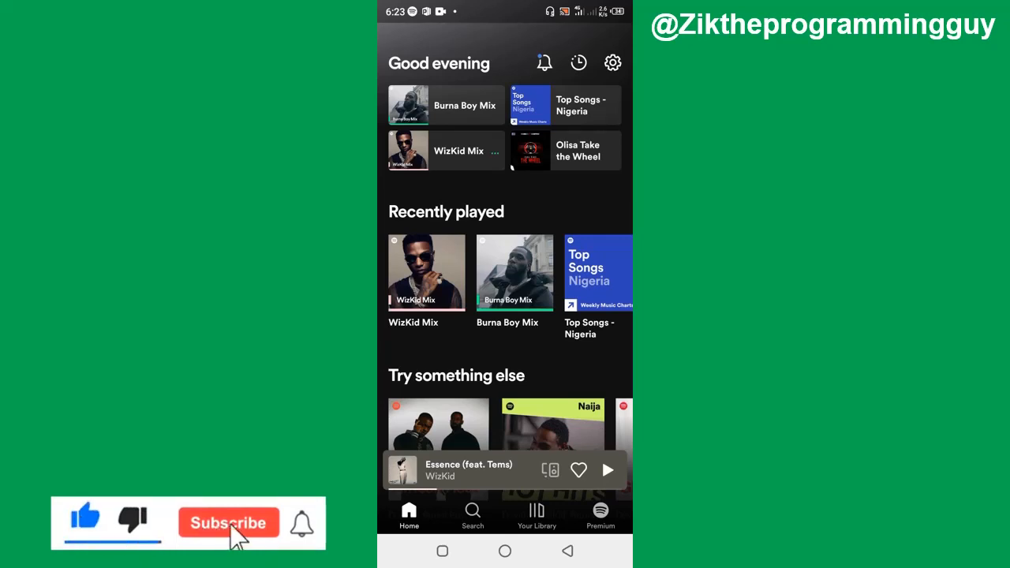
- Open Spotify Settings using the gear icon on the home screen
click(229, 523)
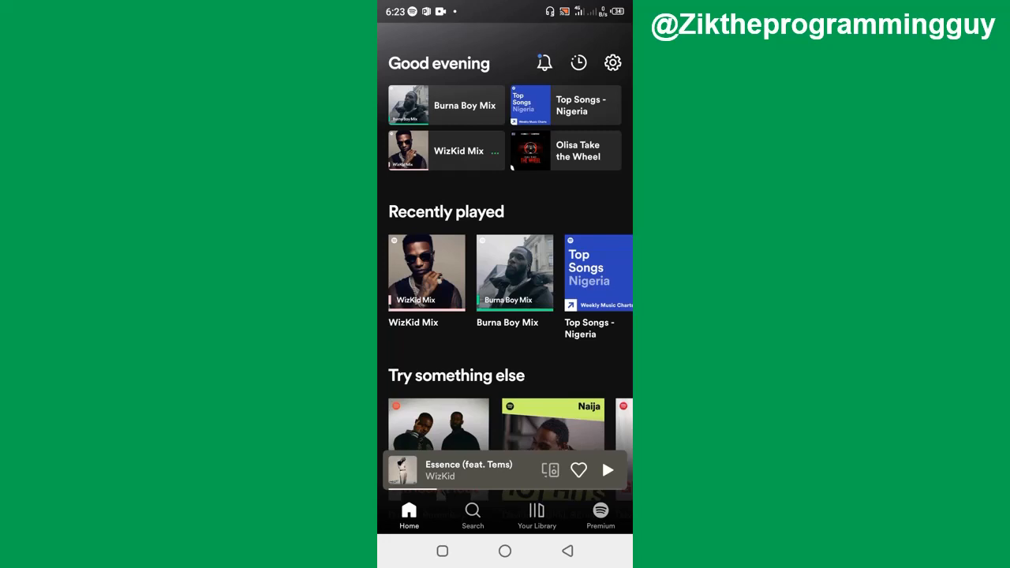
click(612, 63)
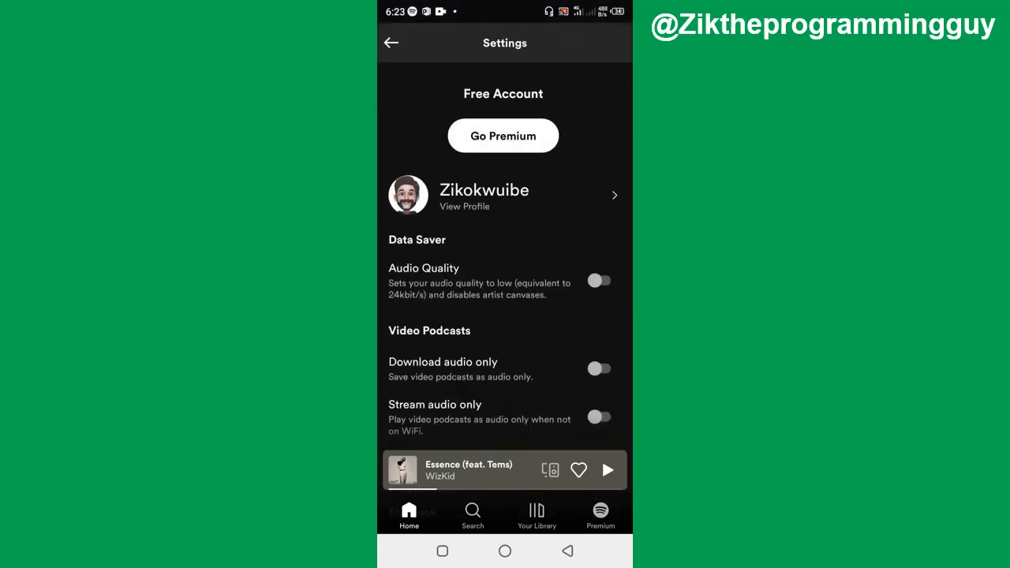
- Scroll Settings to the Social section showing Private session and Listening activity
scroll(down, 3)
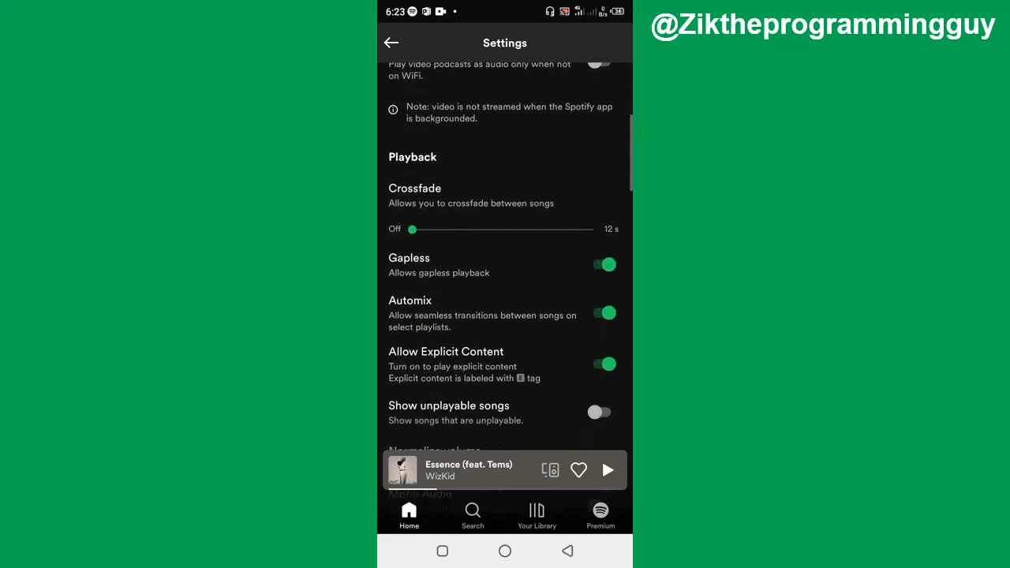
scroll(down, 3)
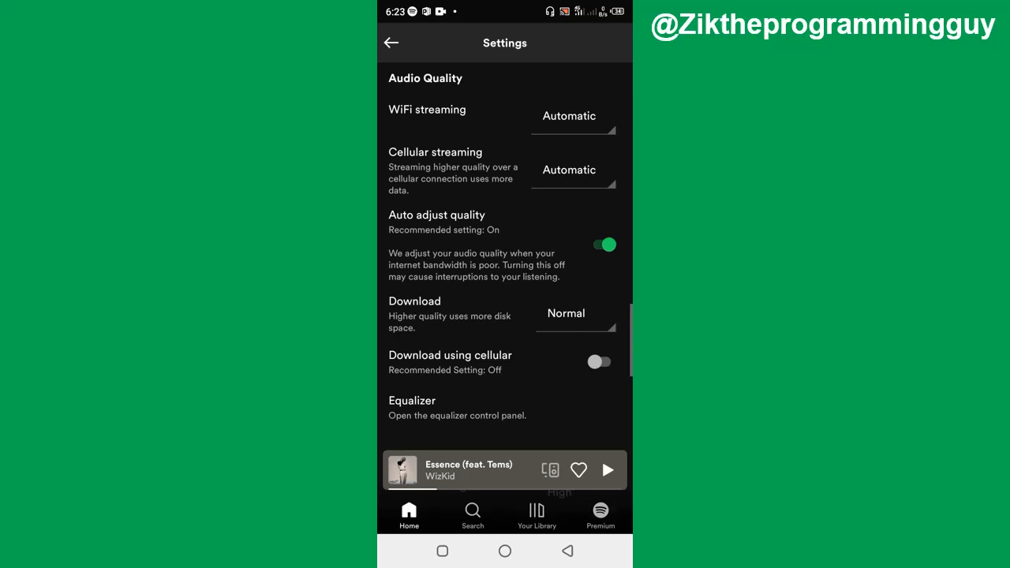
scroll(down, 3)
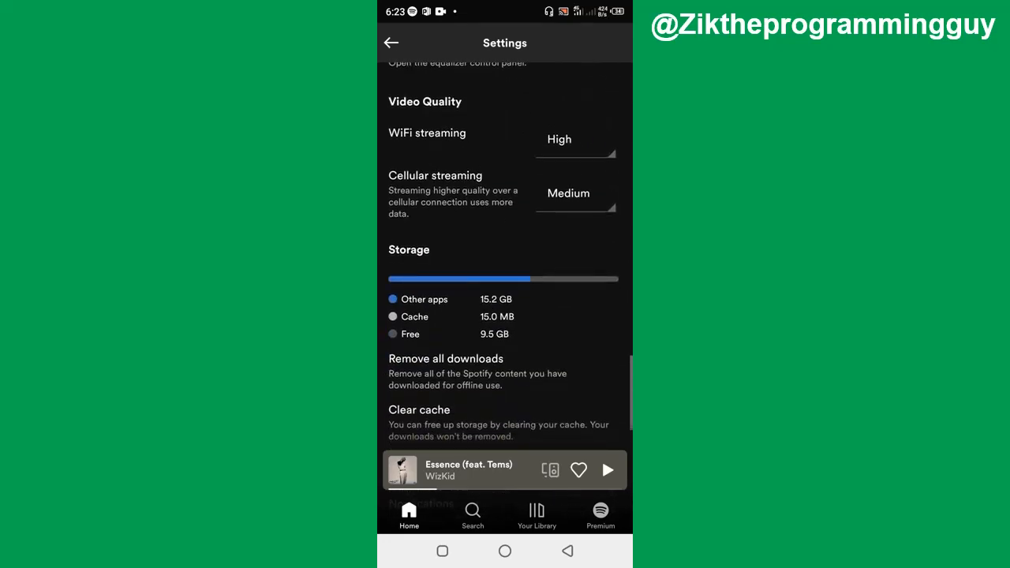
scroll(down, 3)
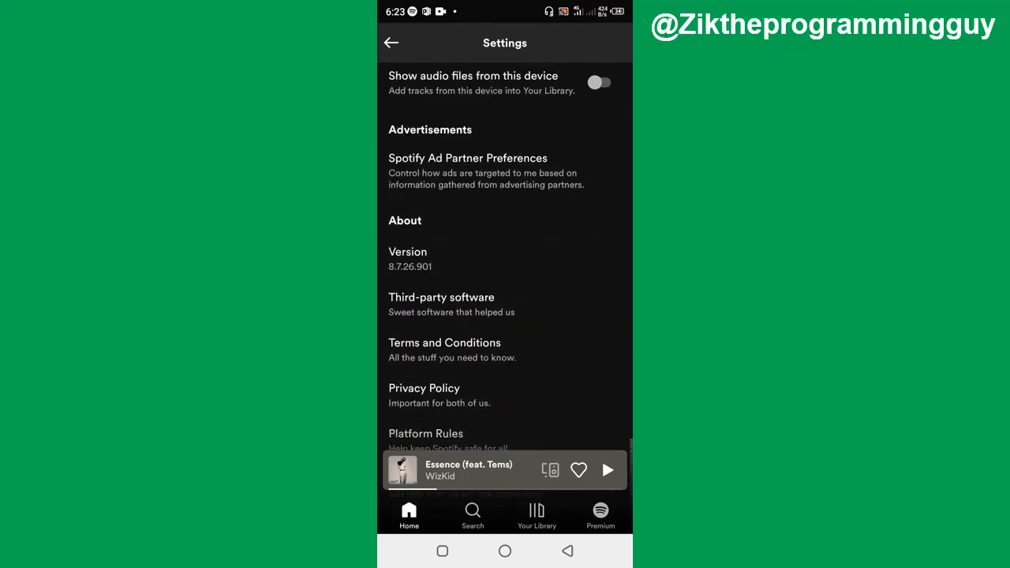
scroll(up, 3)
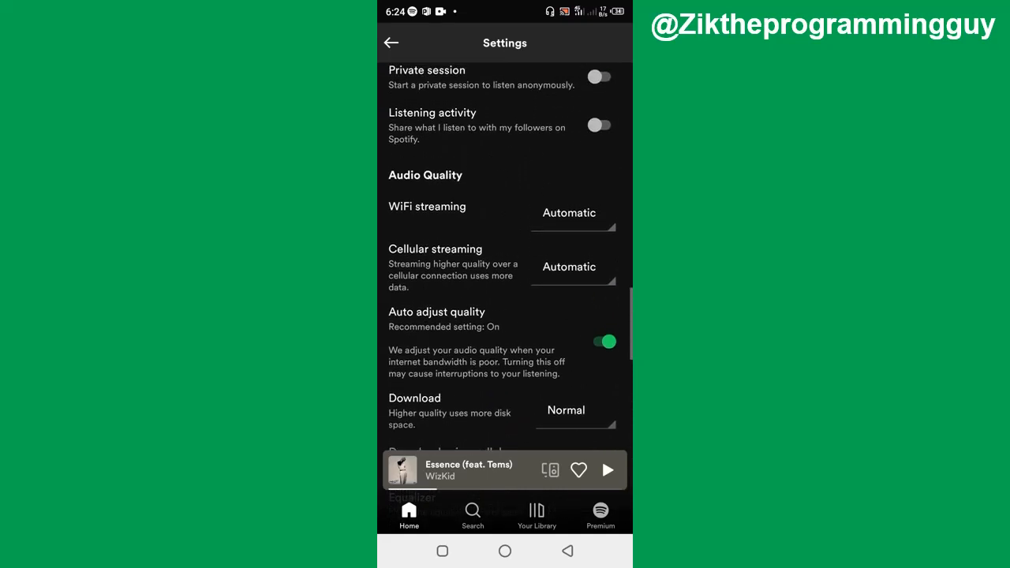
scroll(up, 3)
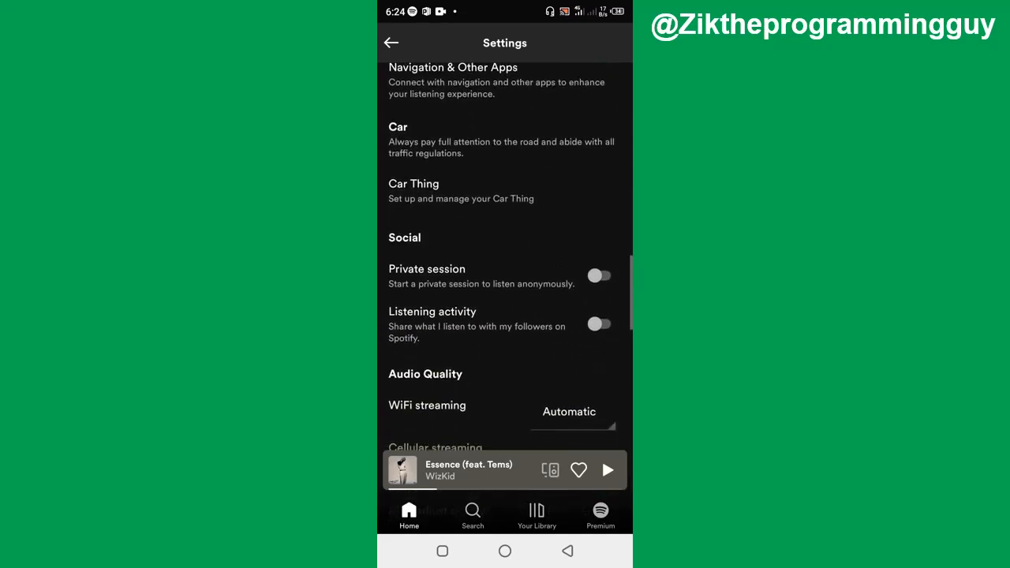
scroll(down, 3)
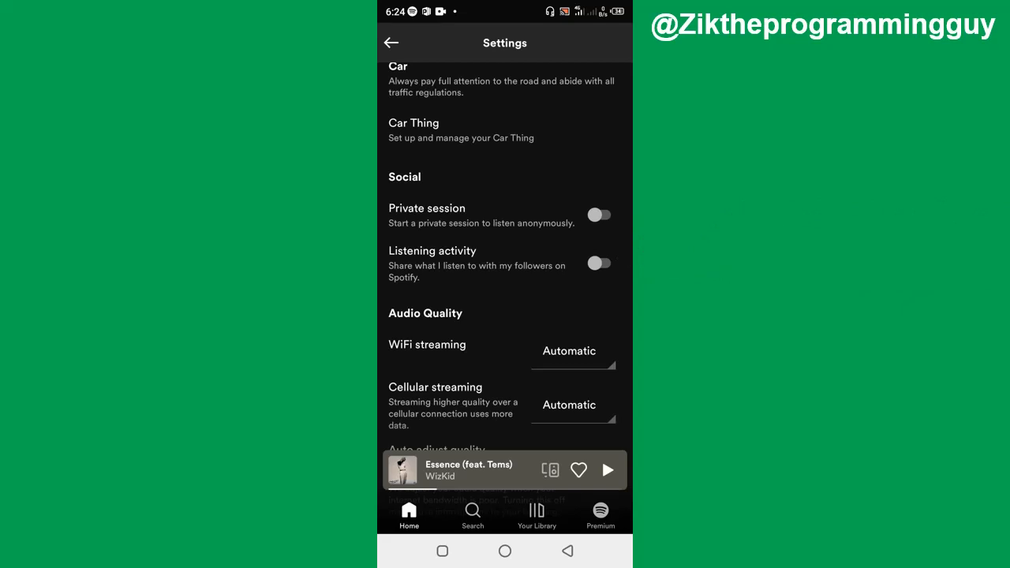
click(599, 263)
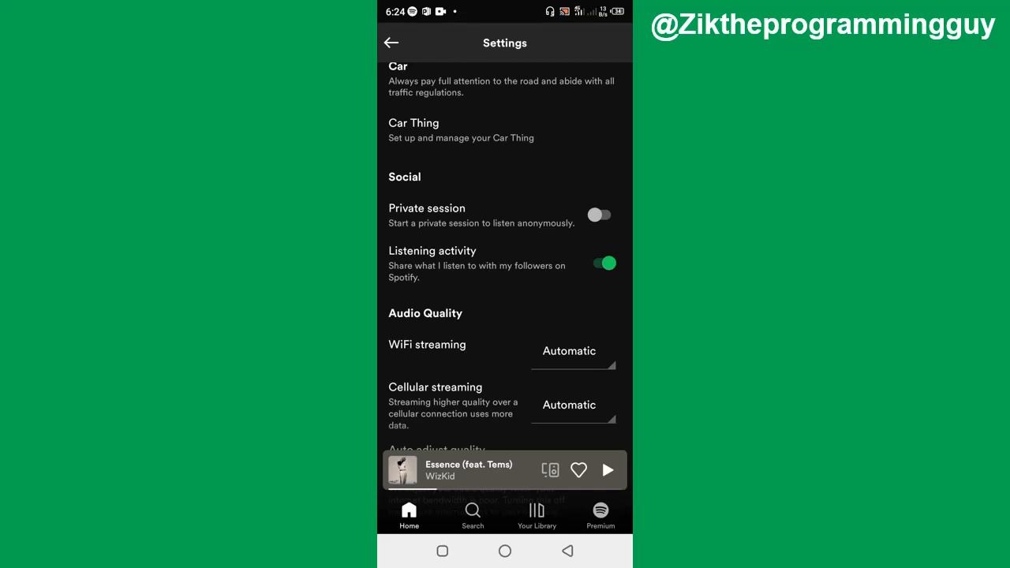
click(601, 264)
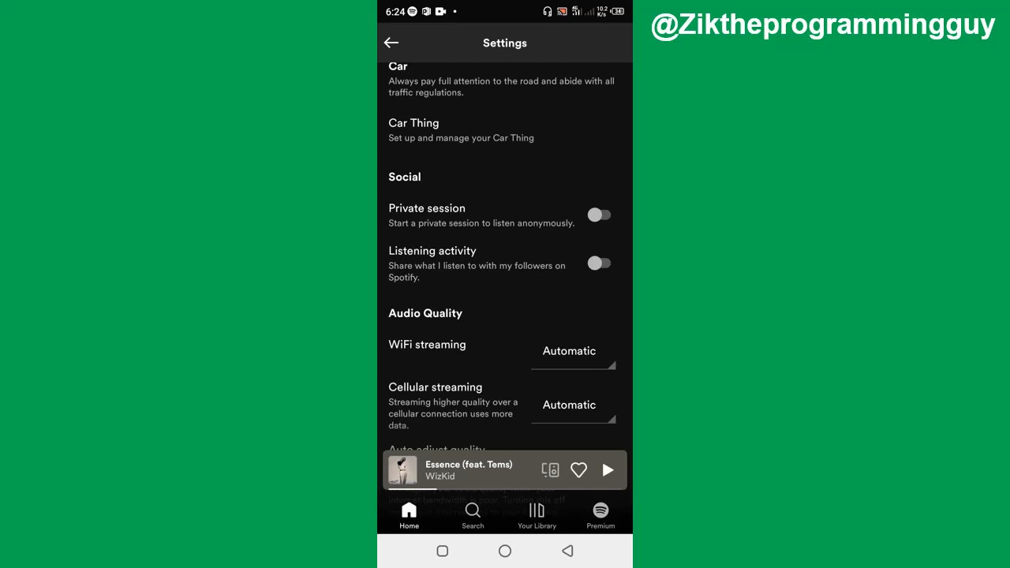
scroll(down, 3)
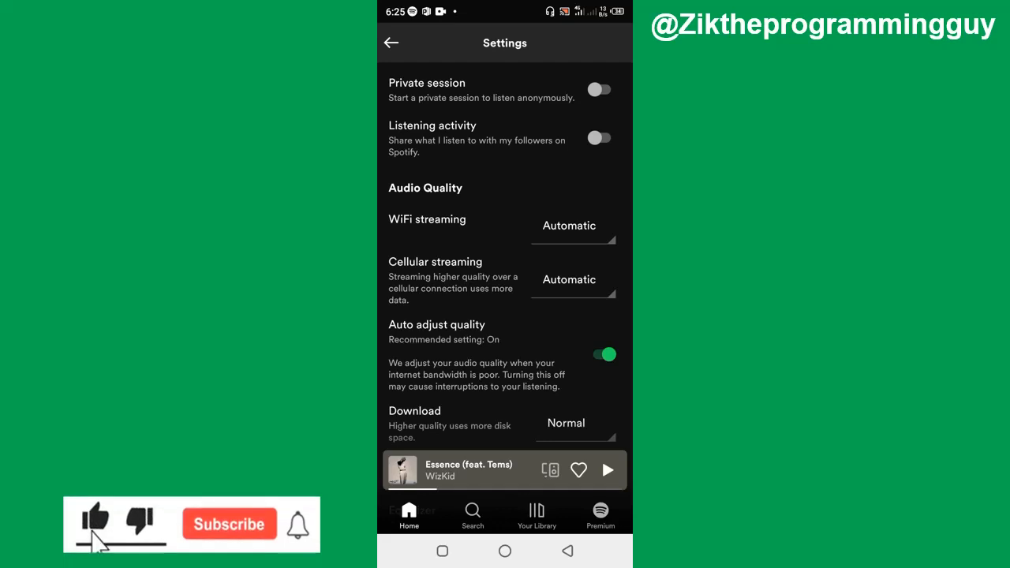
click(228, 524)
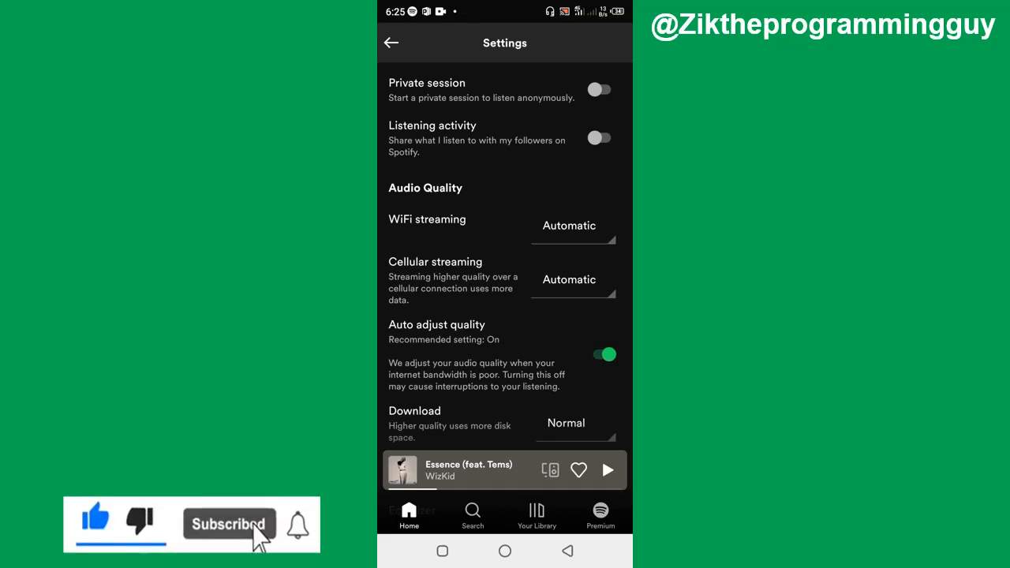